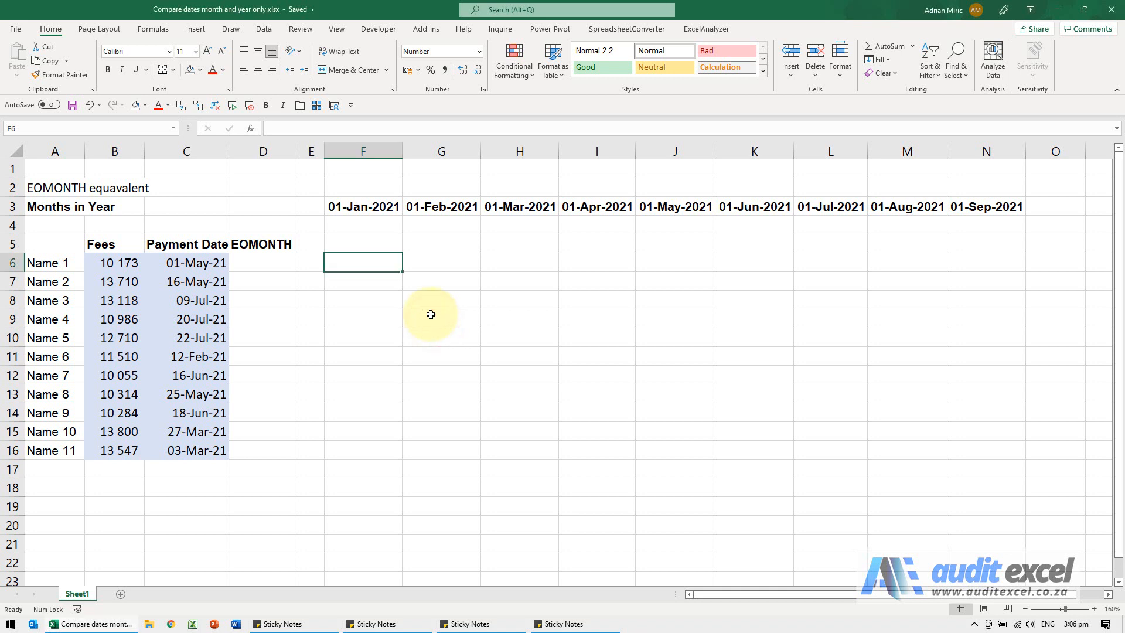
{"action": "mouse_move", "coordinate": [425, 292]}
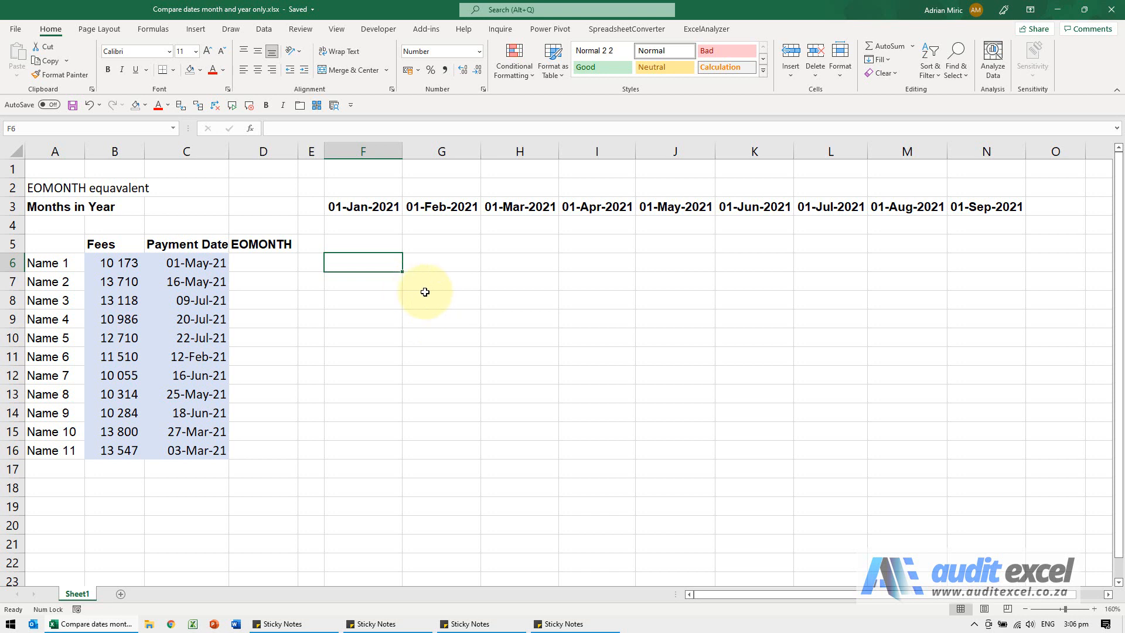
{"action": "mouse_move", "coordinate": [322, 221]}
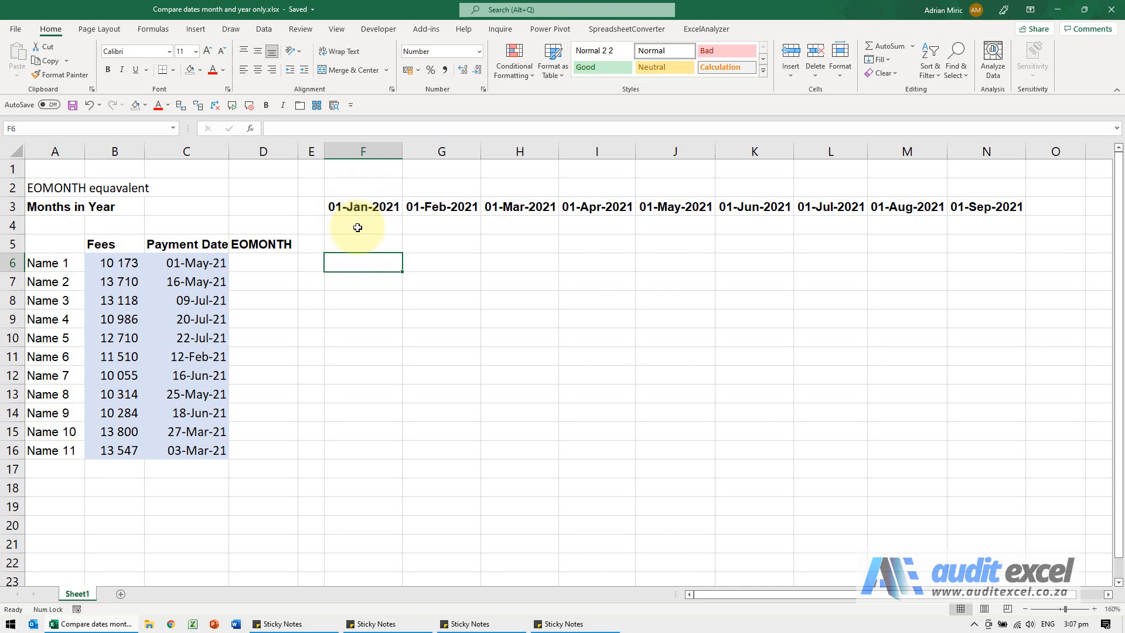
{"action": "mouse_move", "coordinate": [364, 261]}
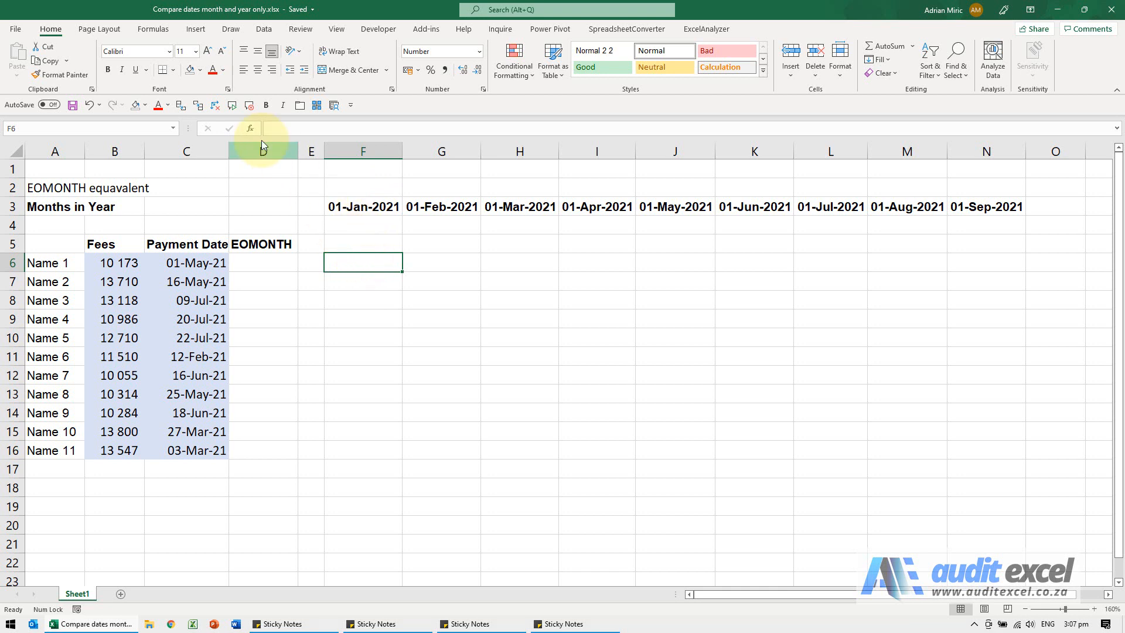
Start an IF formula in F6 with logical test F$3=$C6, month header versus payment date.
{"action": "left_click", "coordinate": [249, 129]}
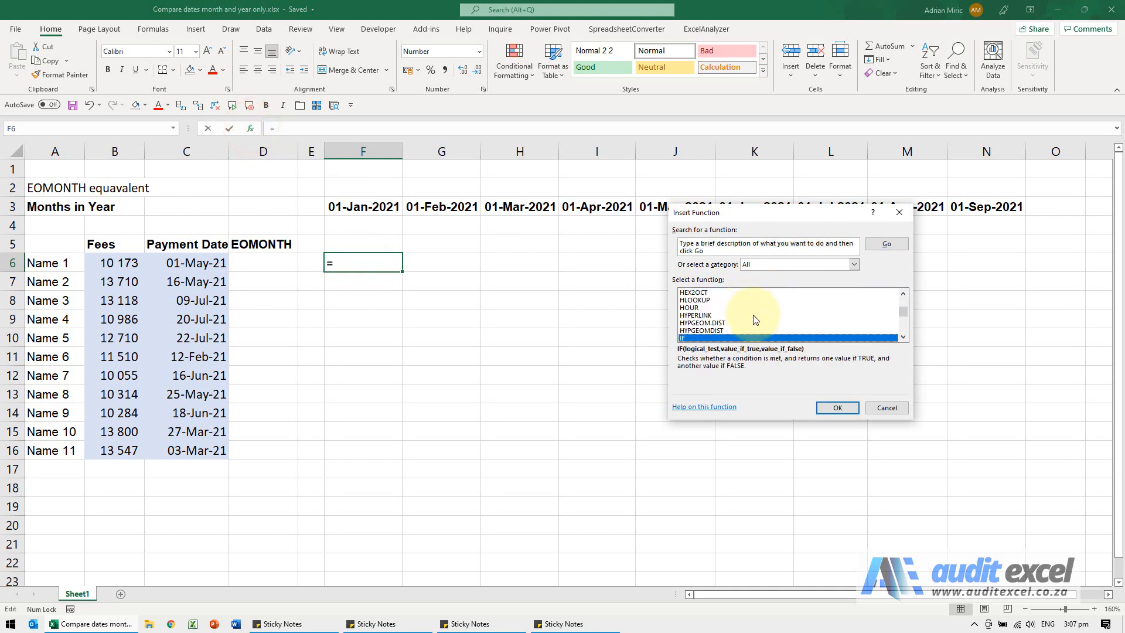
{"action": "left_click", "coordinate": [836, 407]}
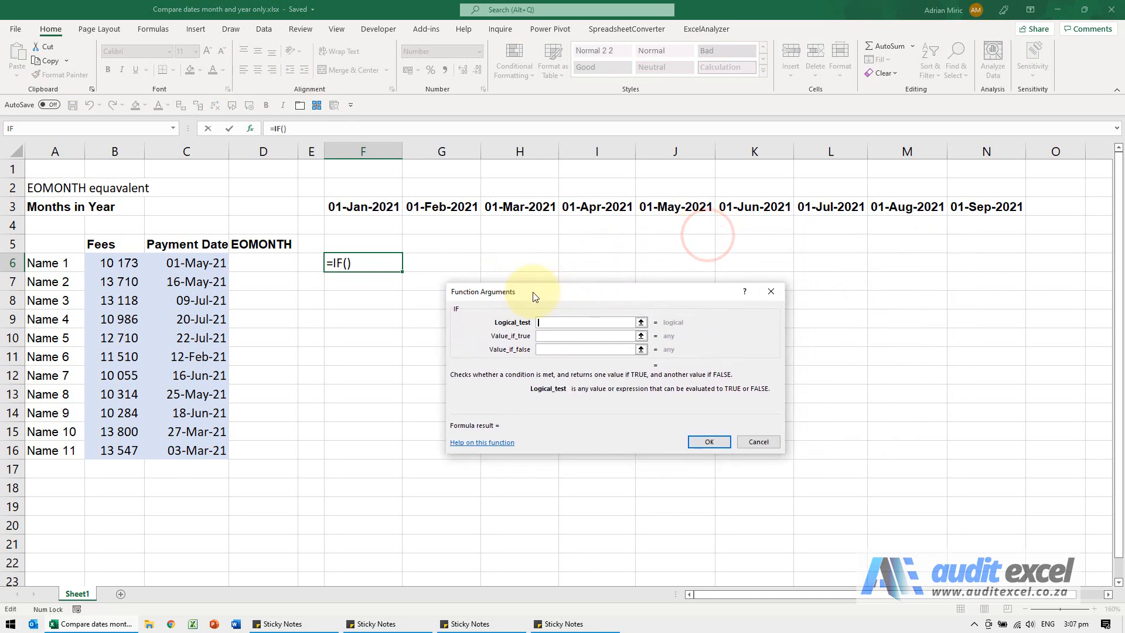
{"action": "left_click", "coordinate": [362, 207]}
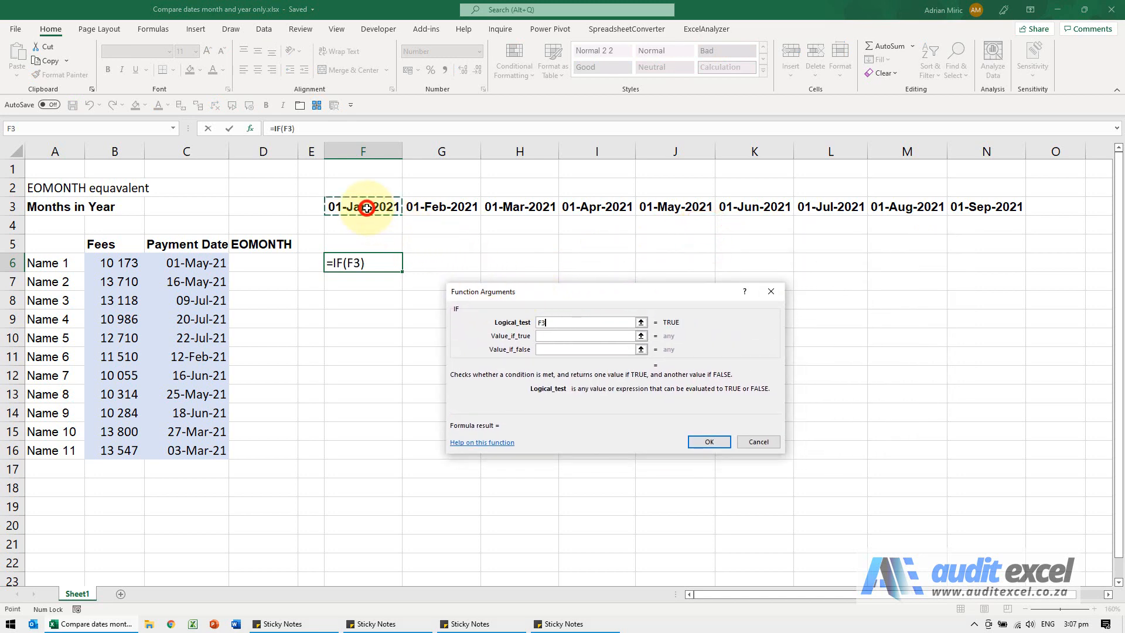
{"action": "type", "text": "="}
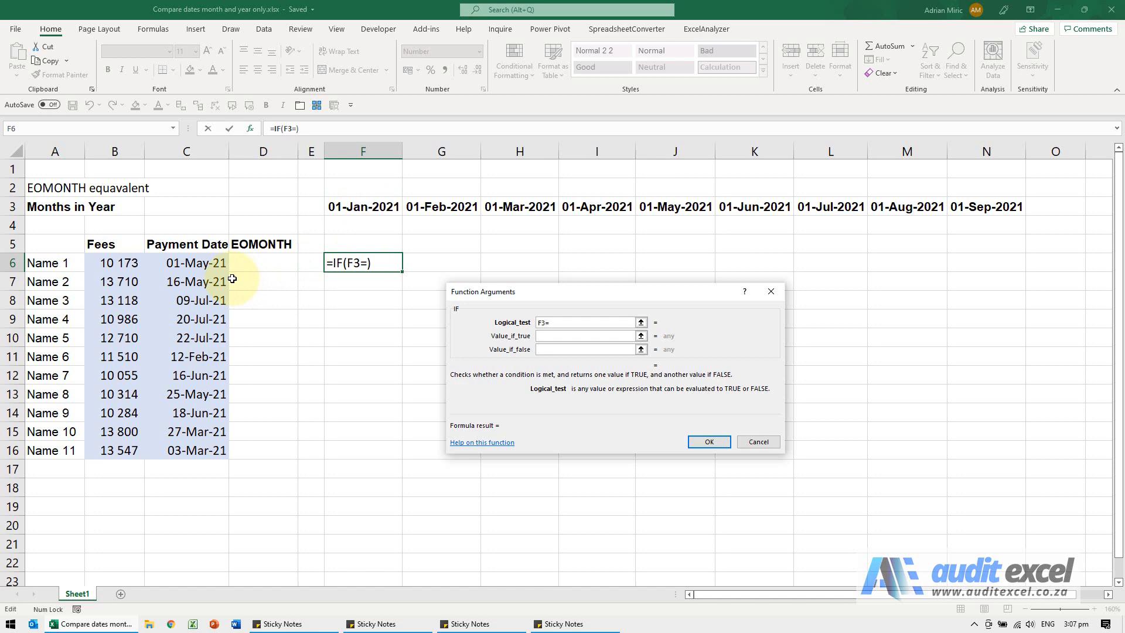
{"action": "left_click", "coordinate": [186, 262]}
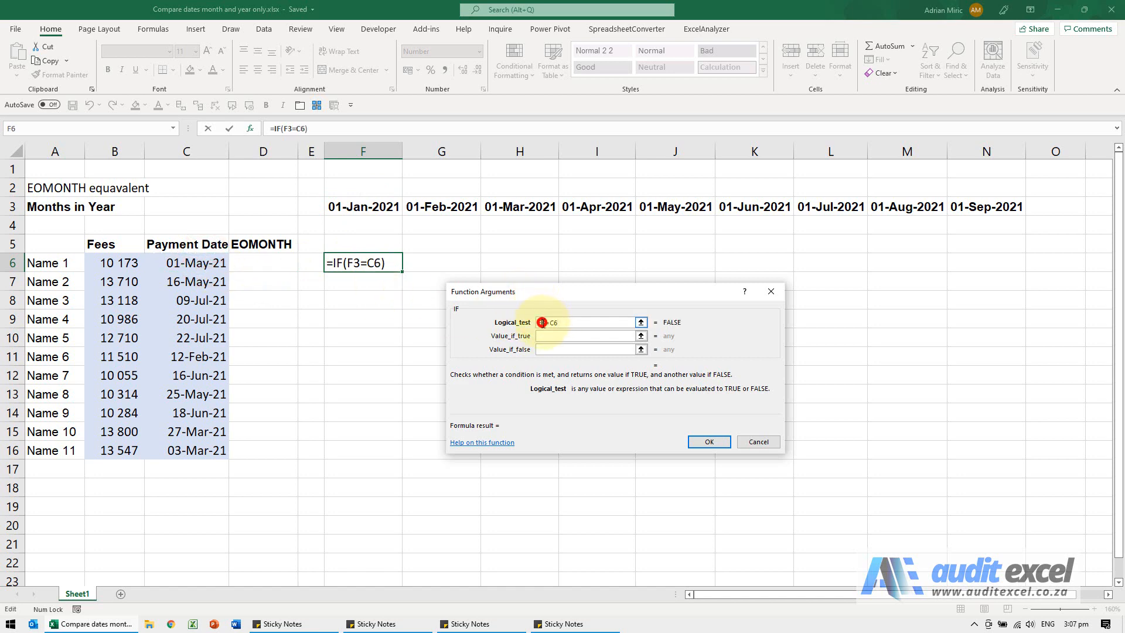
{"action": "left_click", "coordinate": [364, 207]}
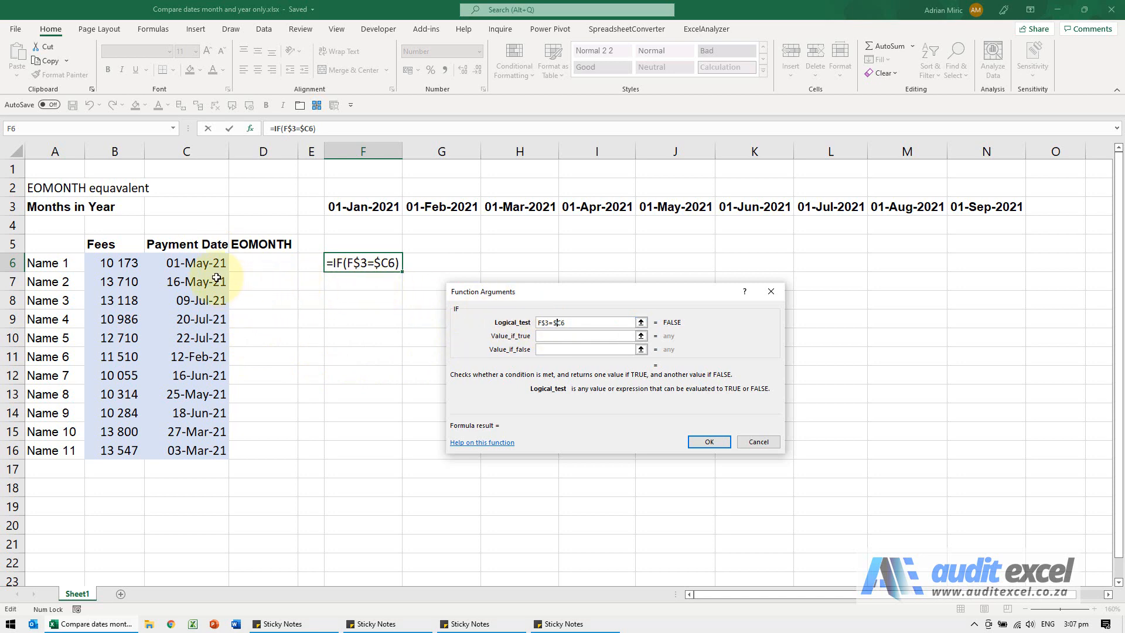
{"action": "mouse_move", "coordinate": [254, 288]}
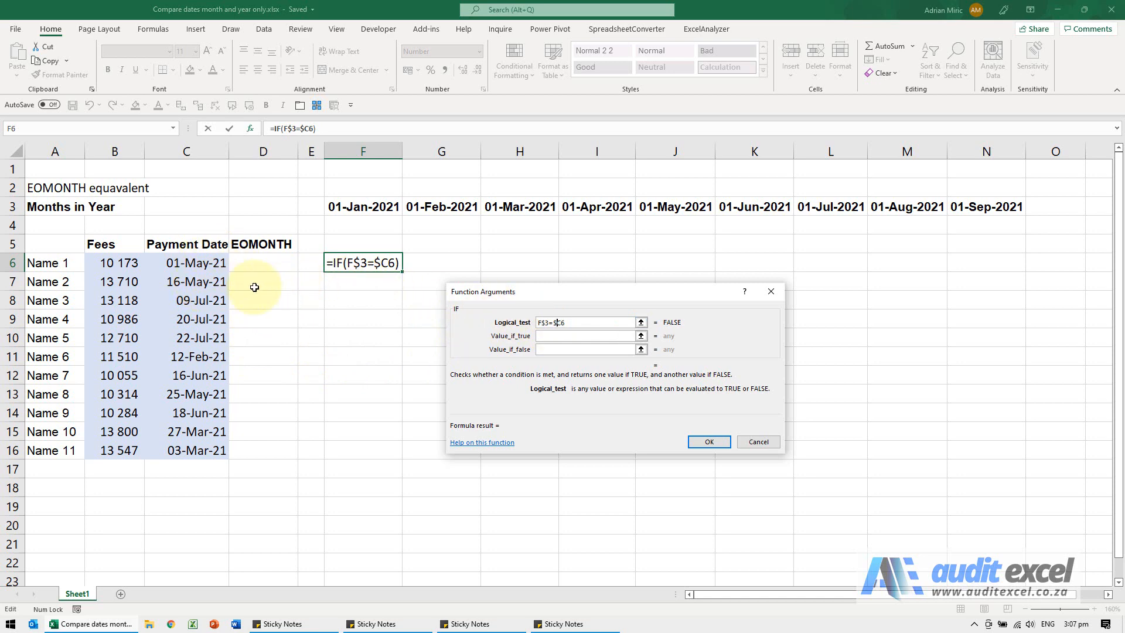
{"action": "mouse_move", "coordinate": [534, 329]}
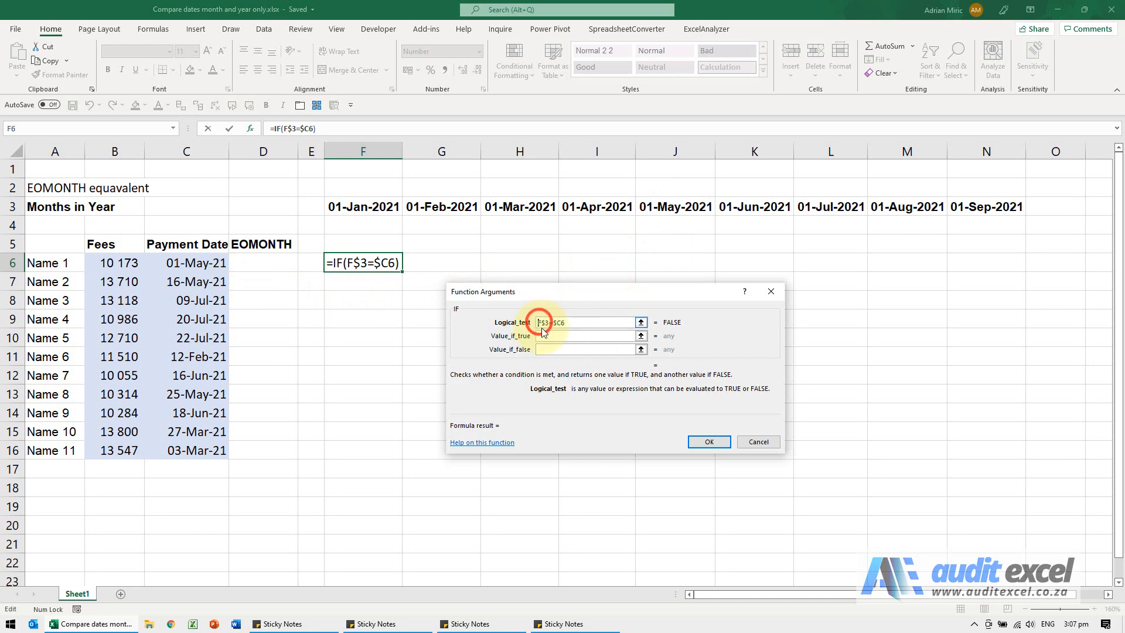
Wrap both test references in EOMONTH(…,0), returning $B6 if true and 0 otherwise.
{"action": "type", "text": "eomonth("}
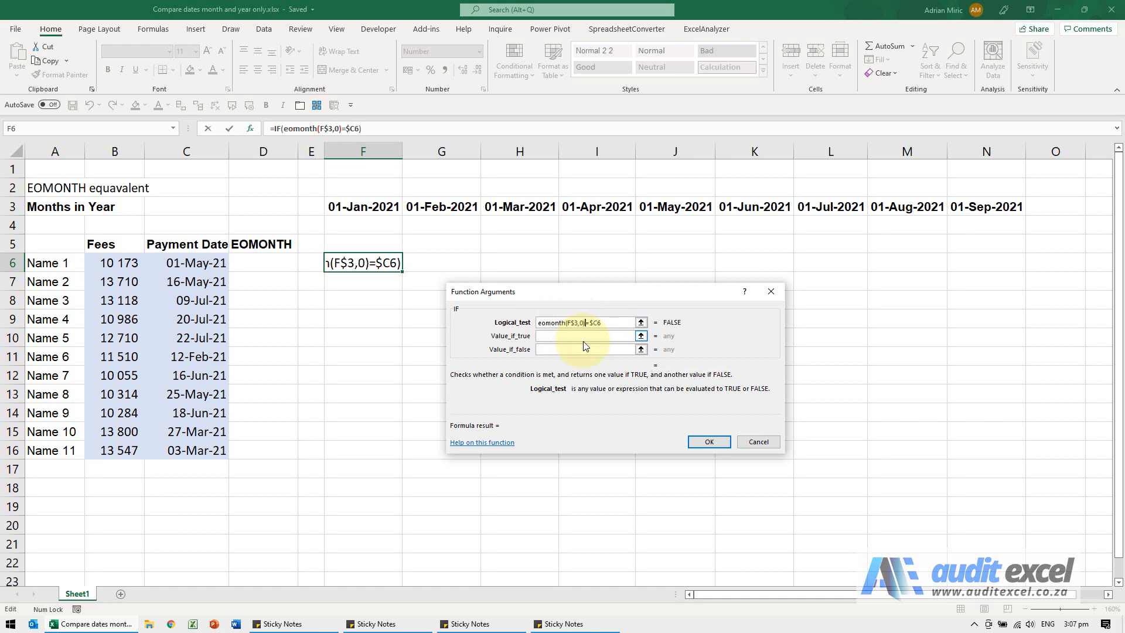
{"action": "left_click", "coordinate": [591, 322]}
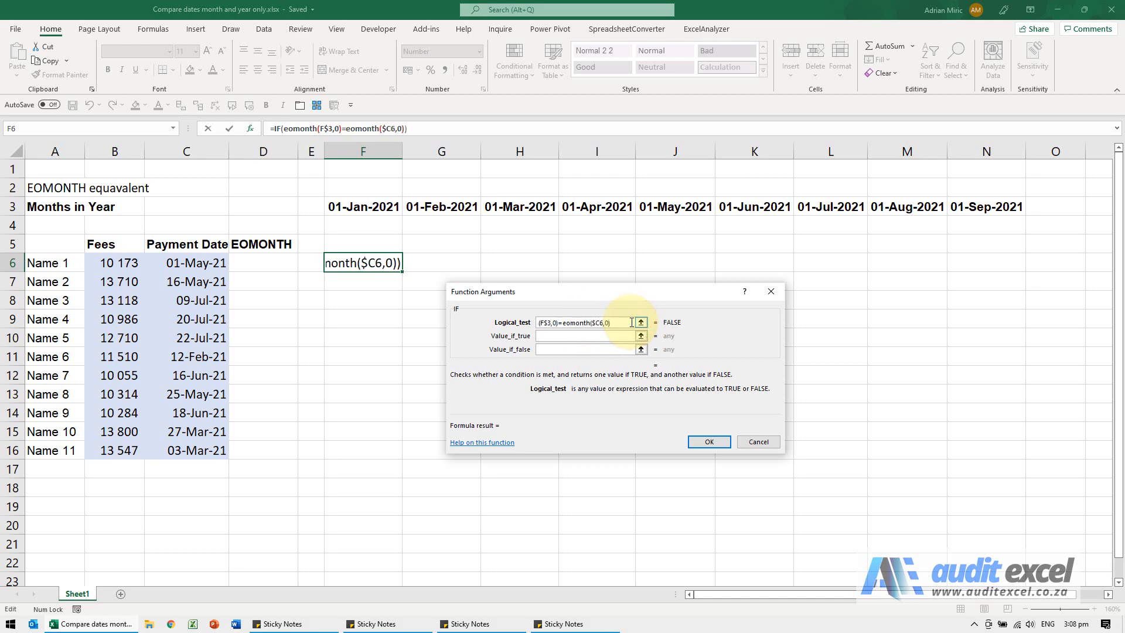
{"action": "left_click", "coordinate": [584, 336]}
{"action": "type", "text": "$B6"}
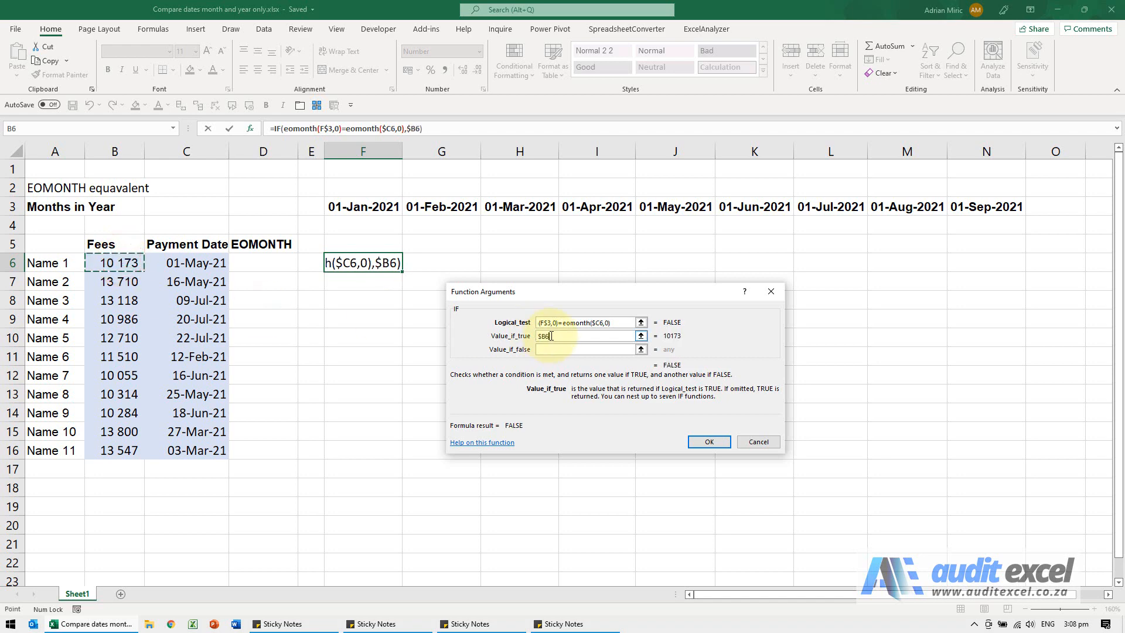
{"action": "type", "text": "0"}
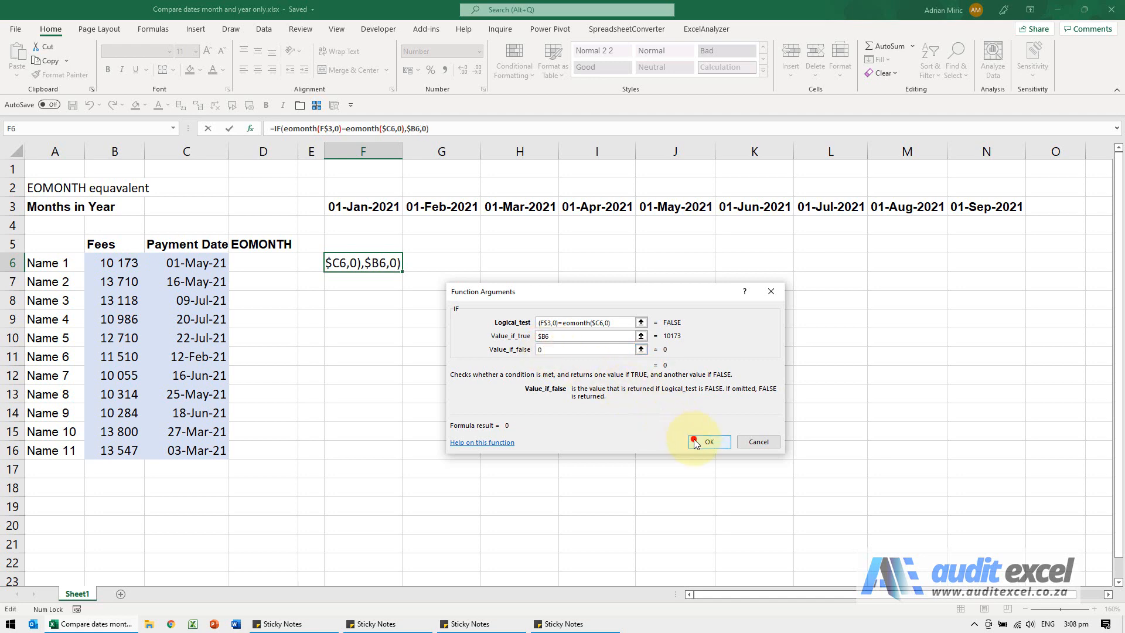
{"action": "left_click", "coordinate": [708, 442]}
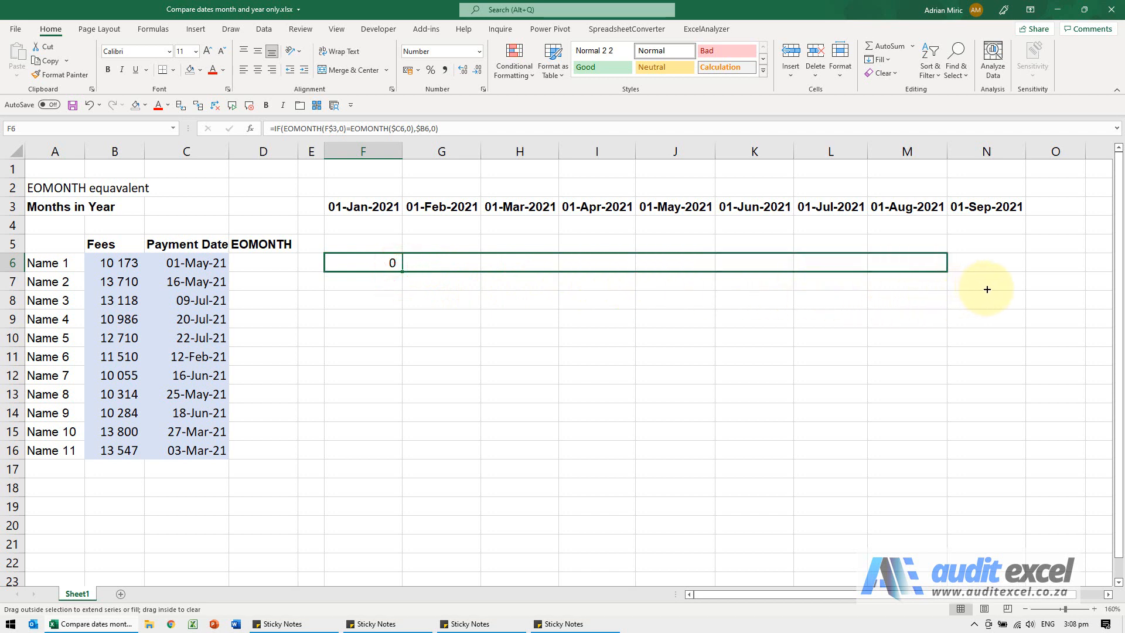
{"action": "left_click_drag", "start_coordinate": [987, 289], "coordinate": [519, 276]}
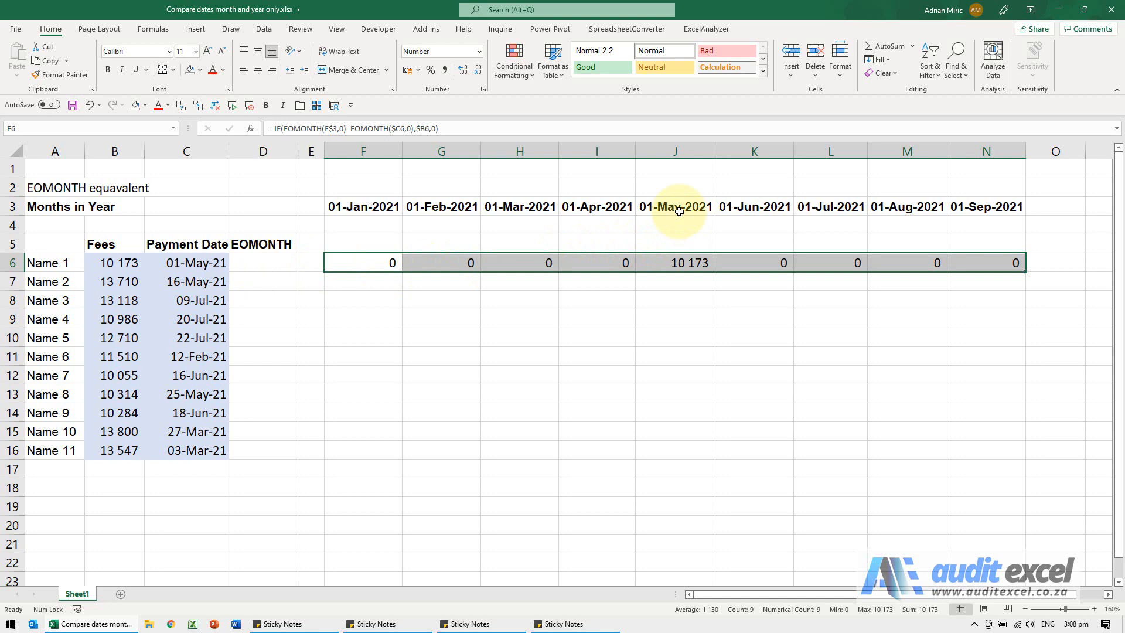
{"action": "mouse_move", "coordinate": [1024, 275]}
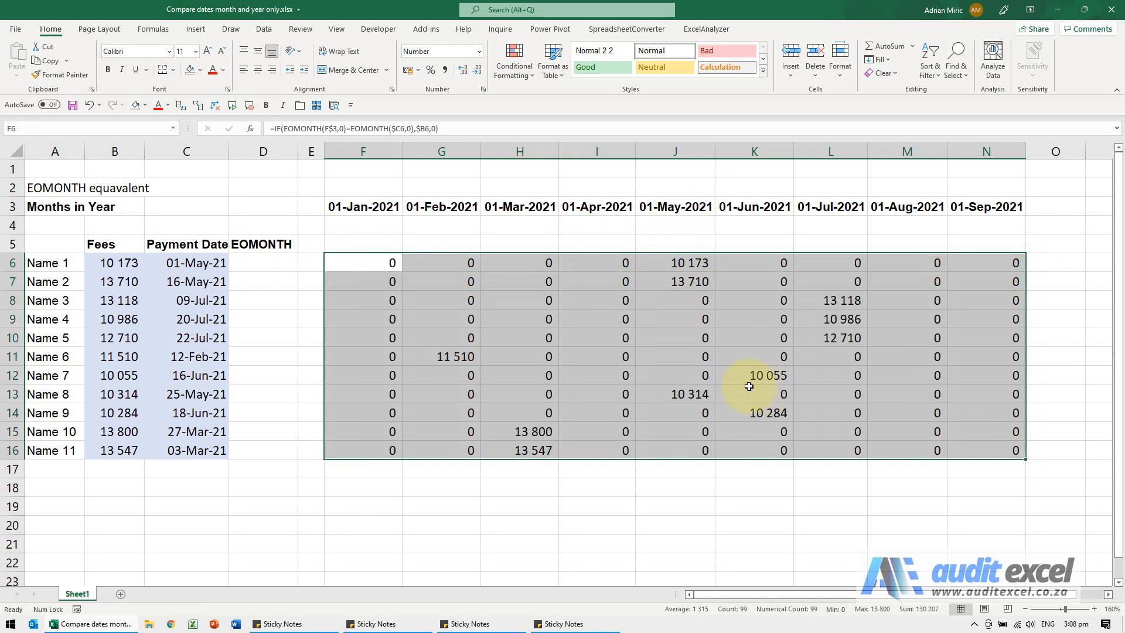
{"action": "mouse_move", "coordinate": [429, 279]}
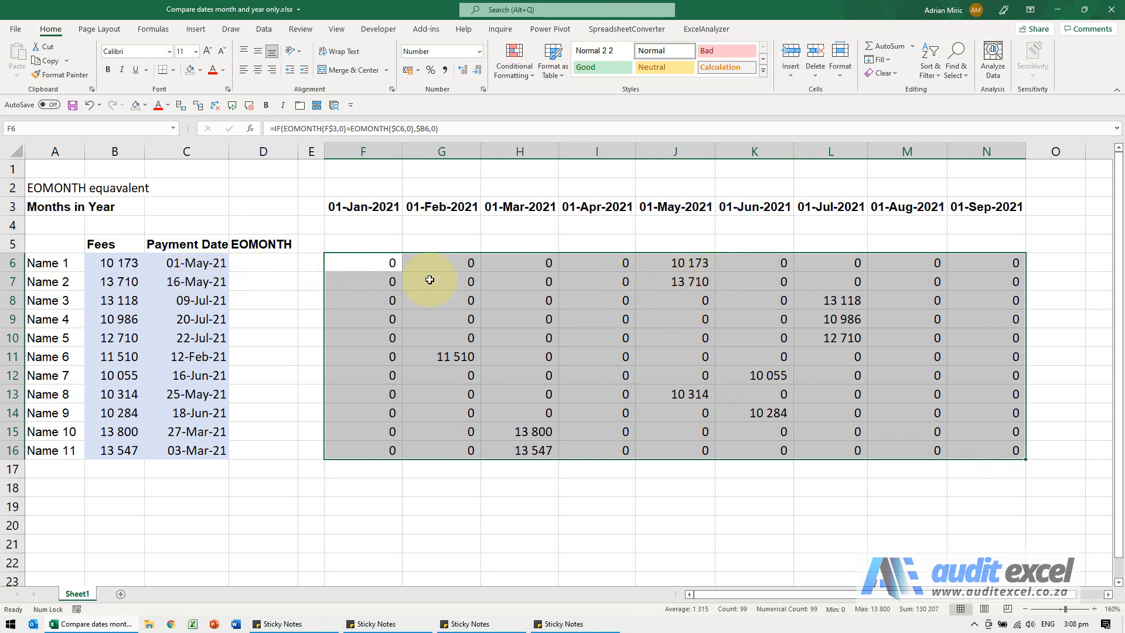
{"action": "mouse_move", "coordinate": [675, 240]}
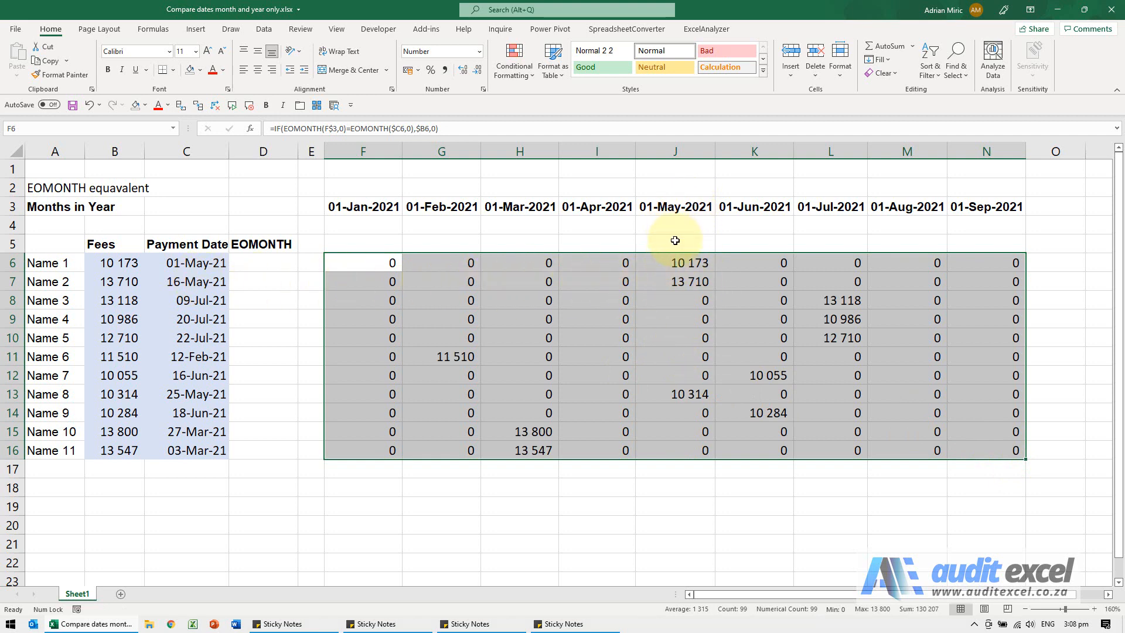
{"action": "mouse_move", "coordinate": [381, 192]}
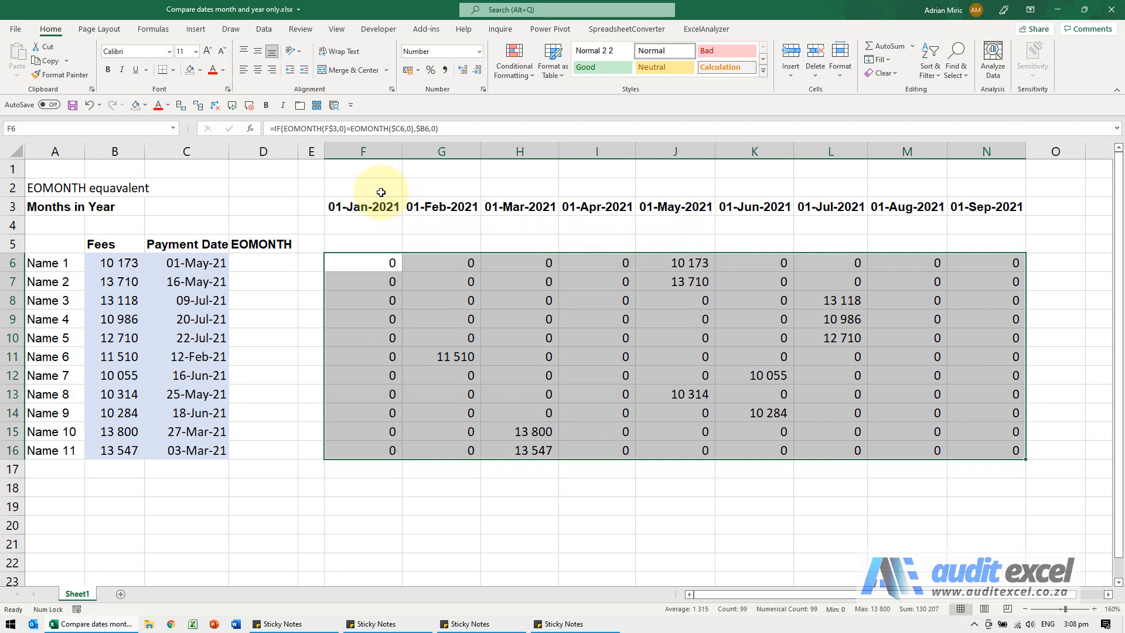
Enter =EOMONTH(F3,0) in F2 to get the month-end of the January header.
{"action": "left_click", "coordinate": [250, 128]}
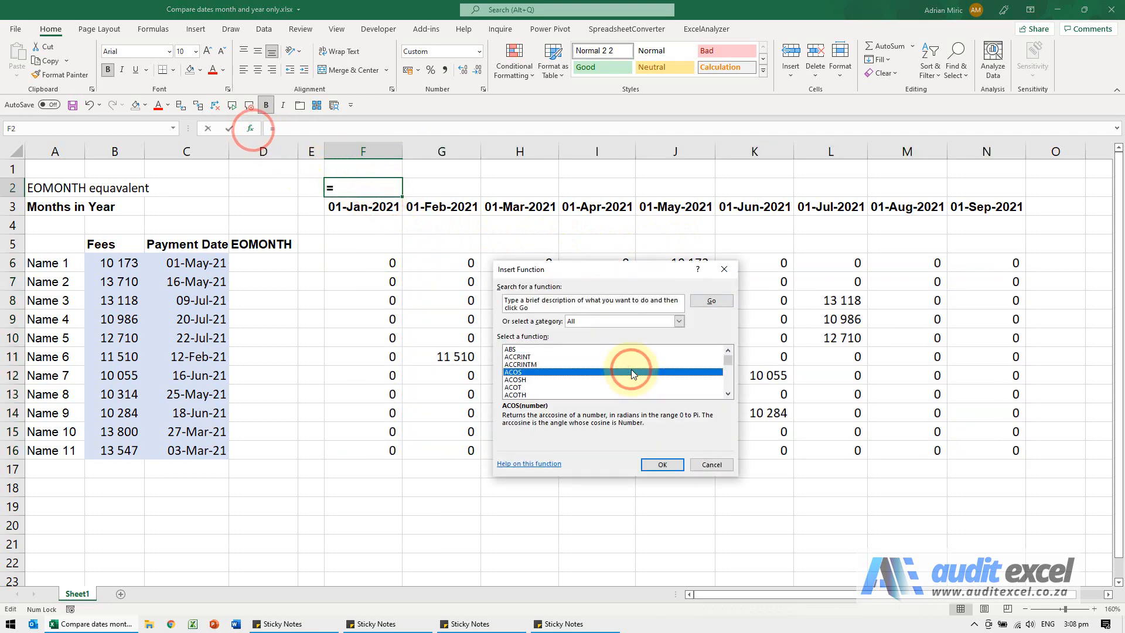
{"action": "left_click", "coordinate": [660, 464]}
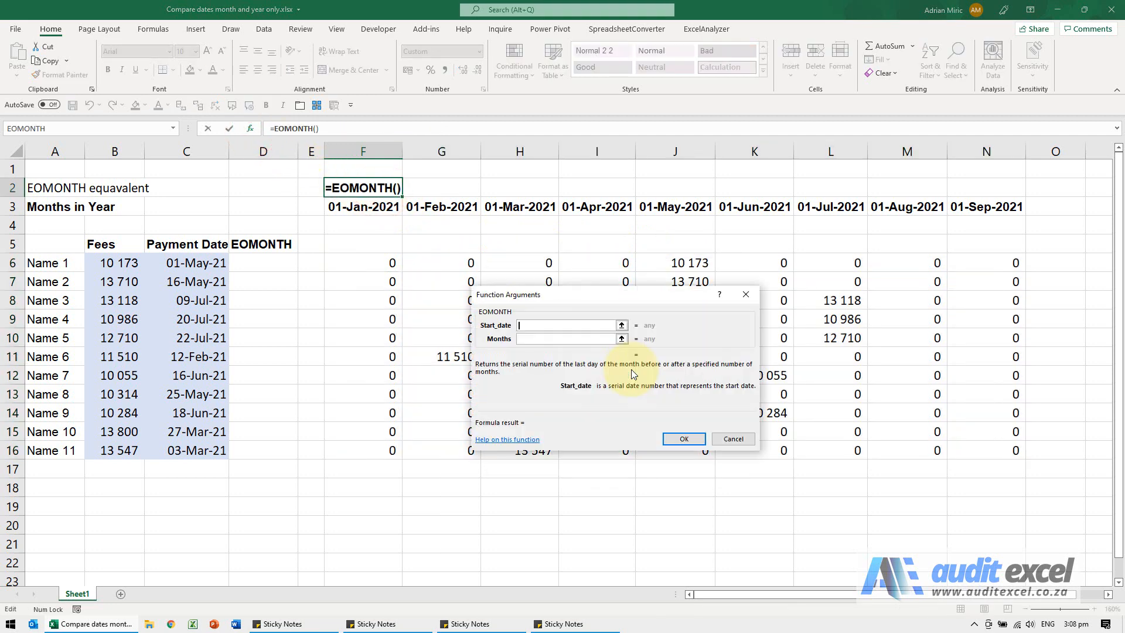
{"action": "left_click", "coordinate": [363, 206]}
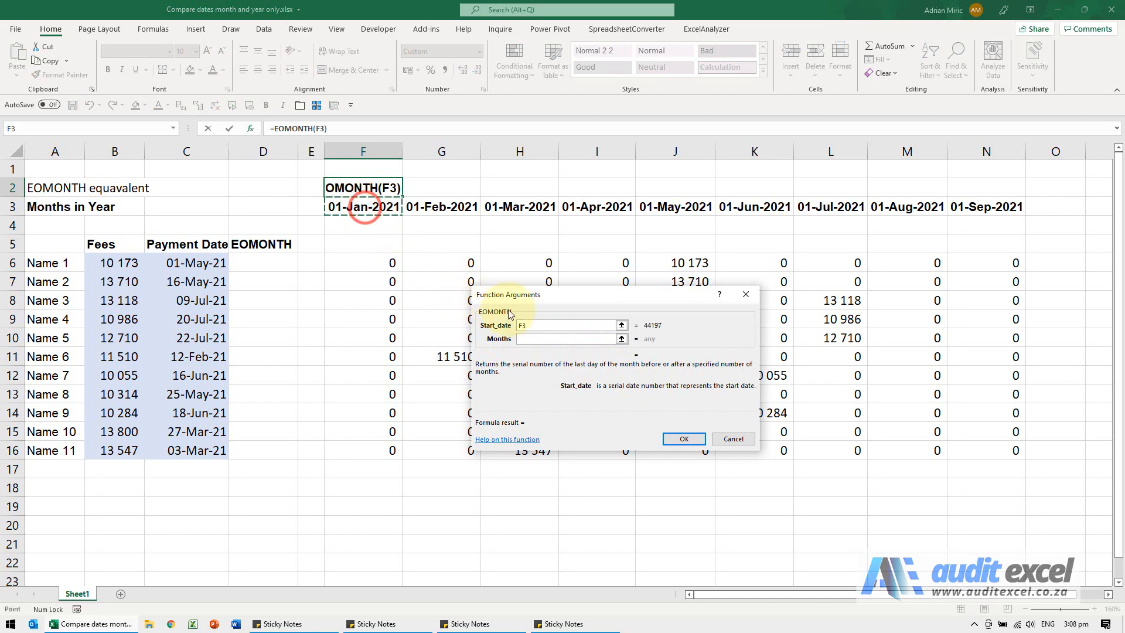
{"action": "left_click", "coordinate": [567, 338]}
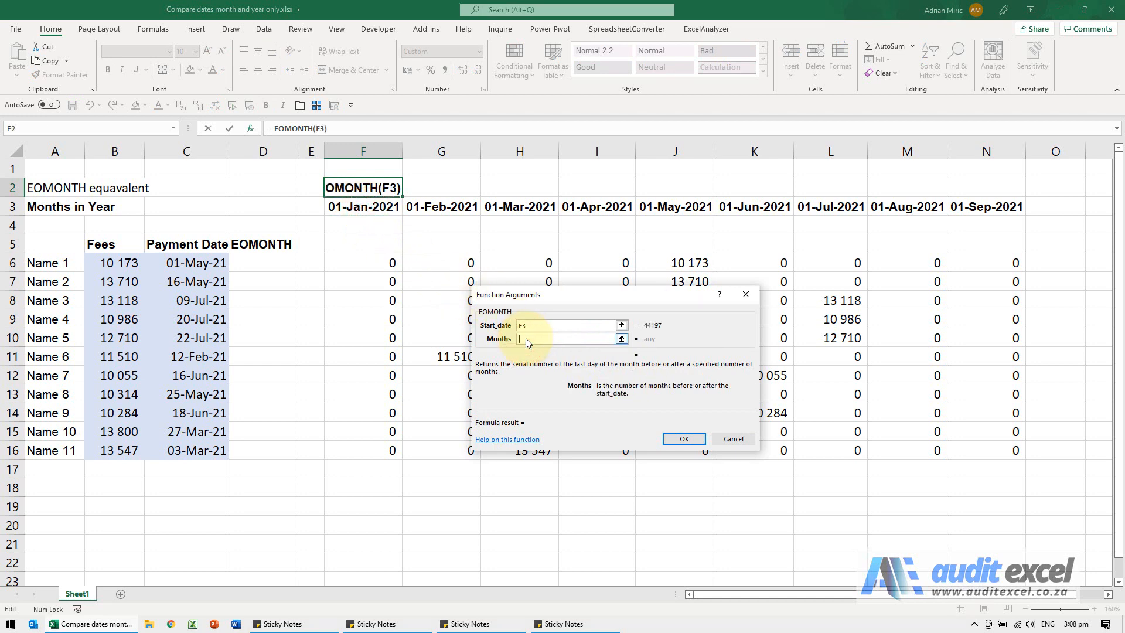
{"action": "type", "text": "0"}
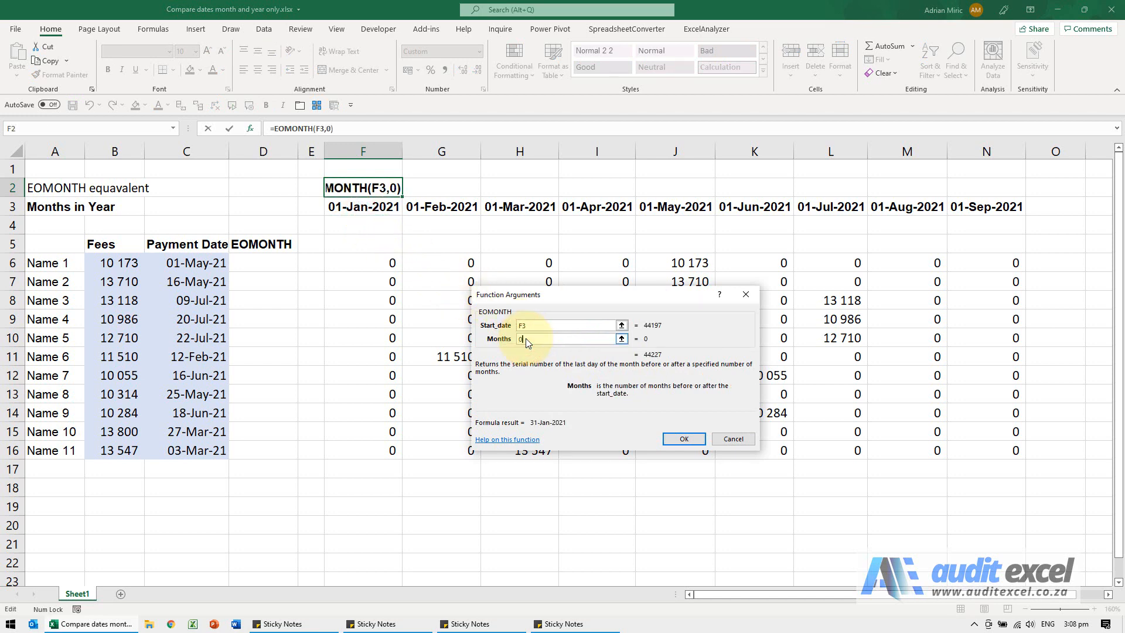
{"action": "left_click", "coordinate": [682, 438]}
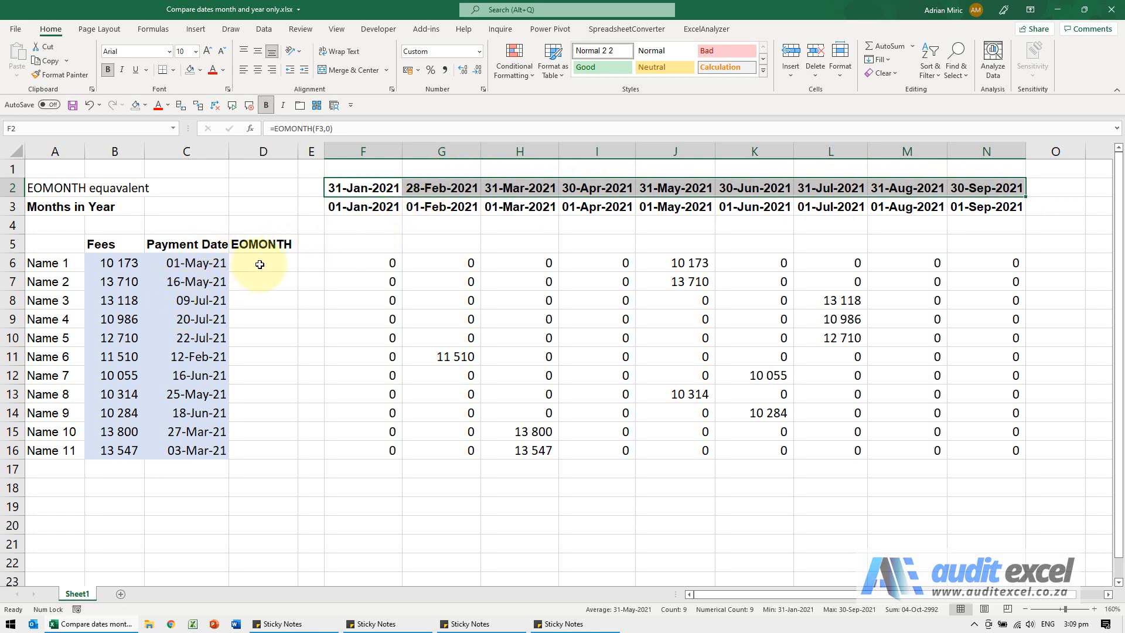
Enter =EOMONTH(C6,0) in D6 for Name 1's payment month-end.
{"action": "type", "text": "="}
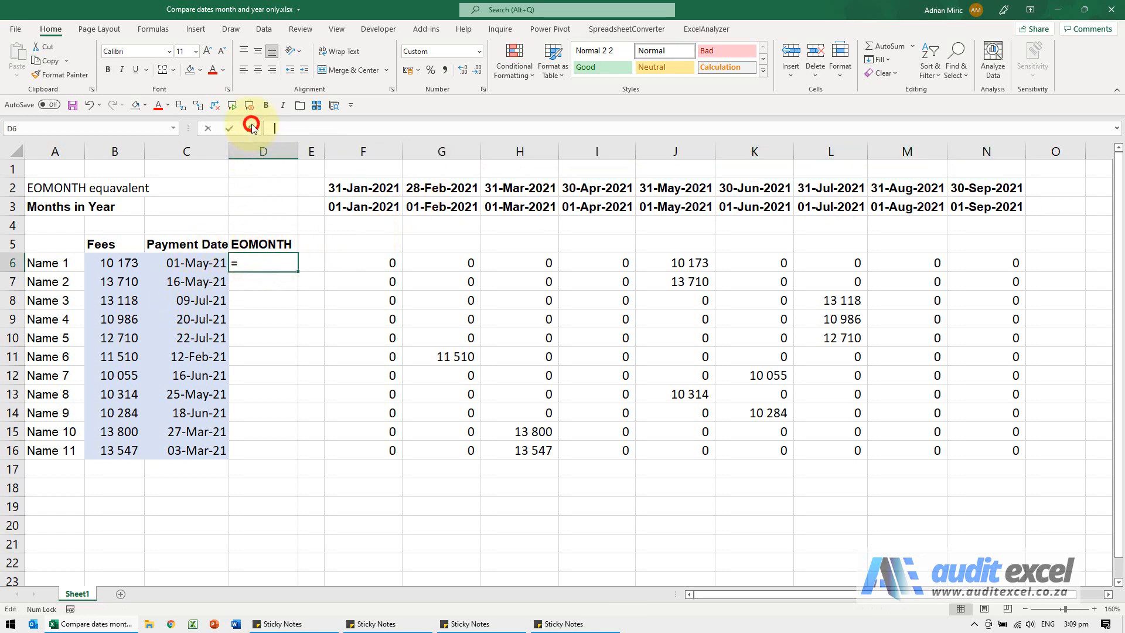
{"action": "type", "text": "EOMONTH("}
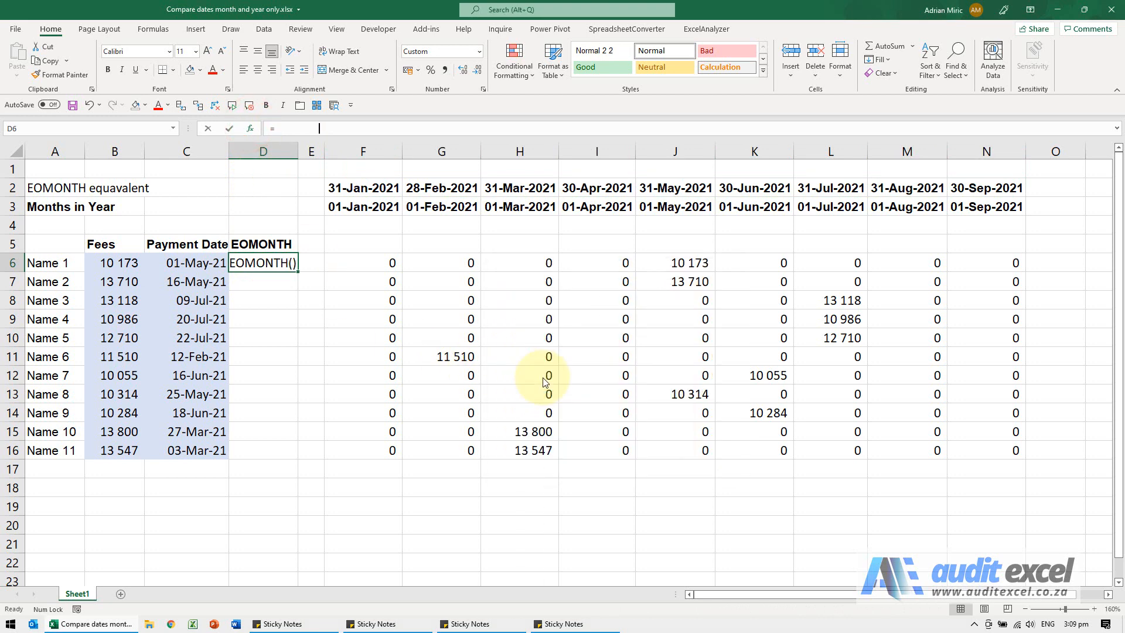
{"action": "left_click", "coordinate": [201, 258]}
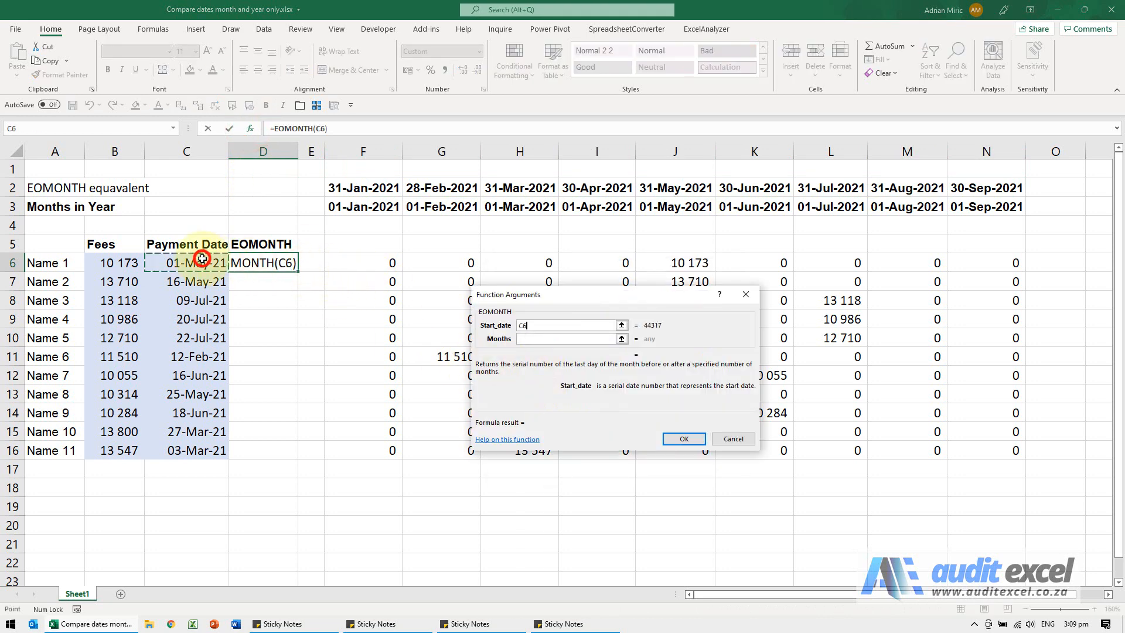
{"action": "type", "text": "0"}
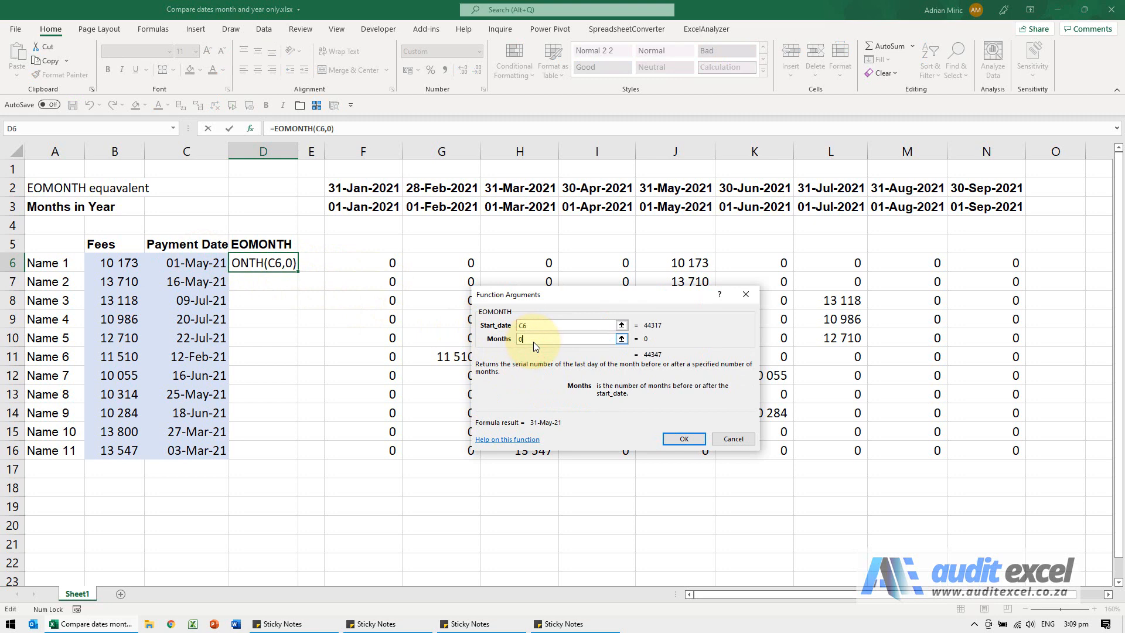
{"action": "left_click", "coordinate": [682, 439]}
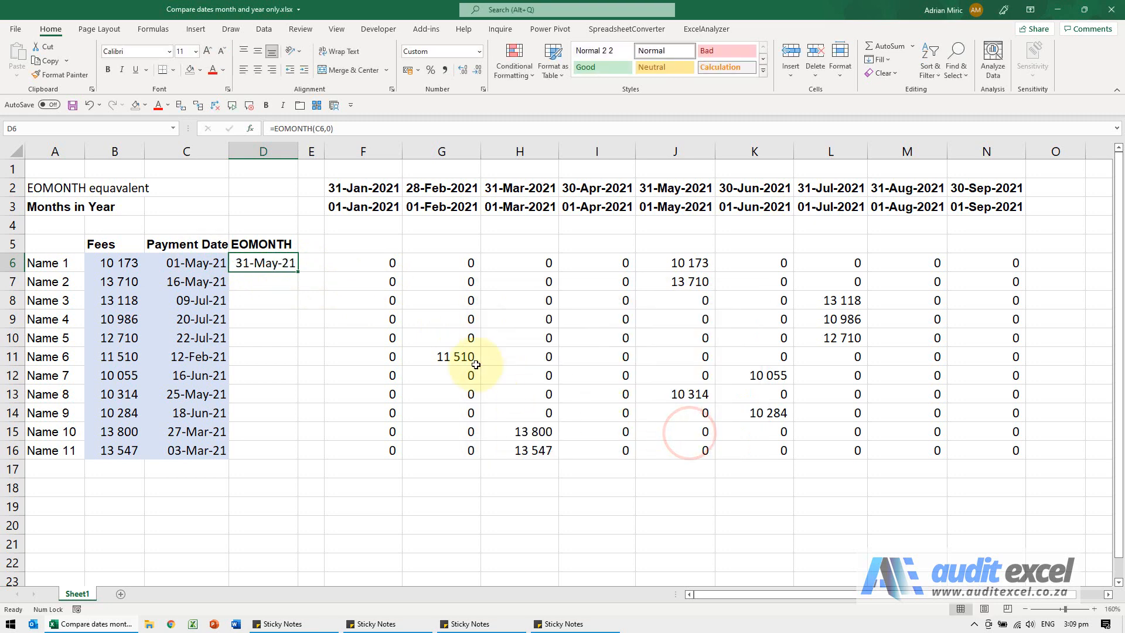
Fill the D6 month-end formula down to D16 for all eleven payments.
{"action": "left_click_drag", "start_coordinate": [263, 271], "coordinate": [282, 438]}
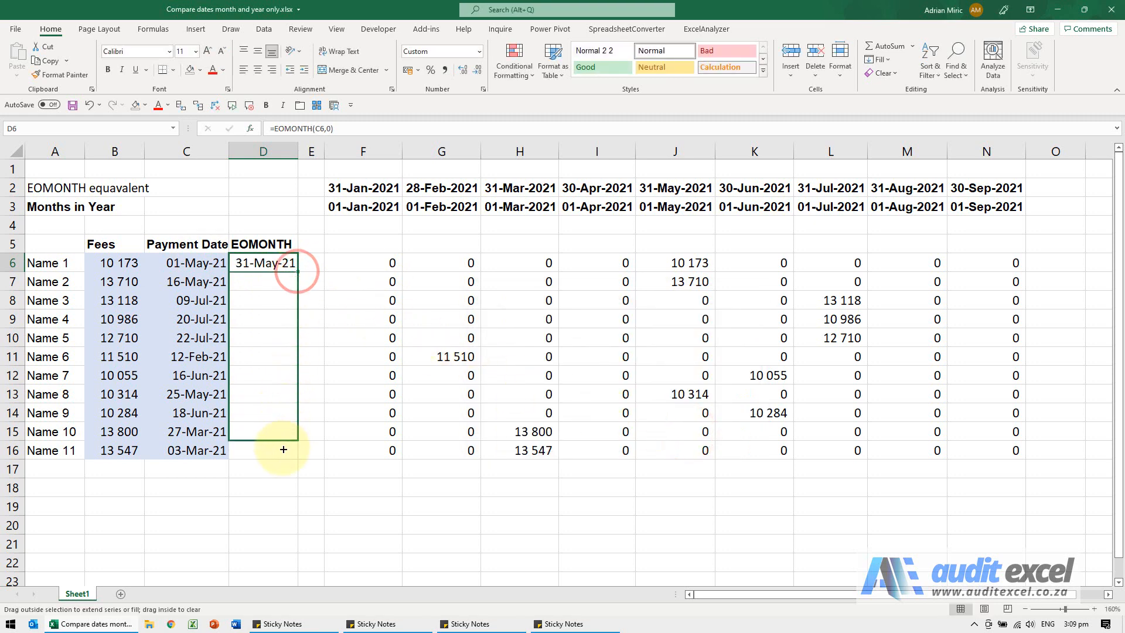
{"action": "left_click_drag", "start_coordinate": [282, 274], "coordinate": [282, 450]}
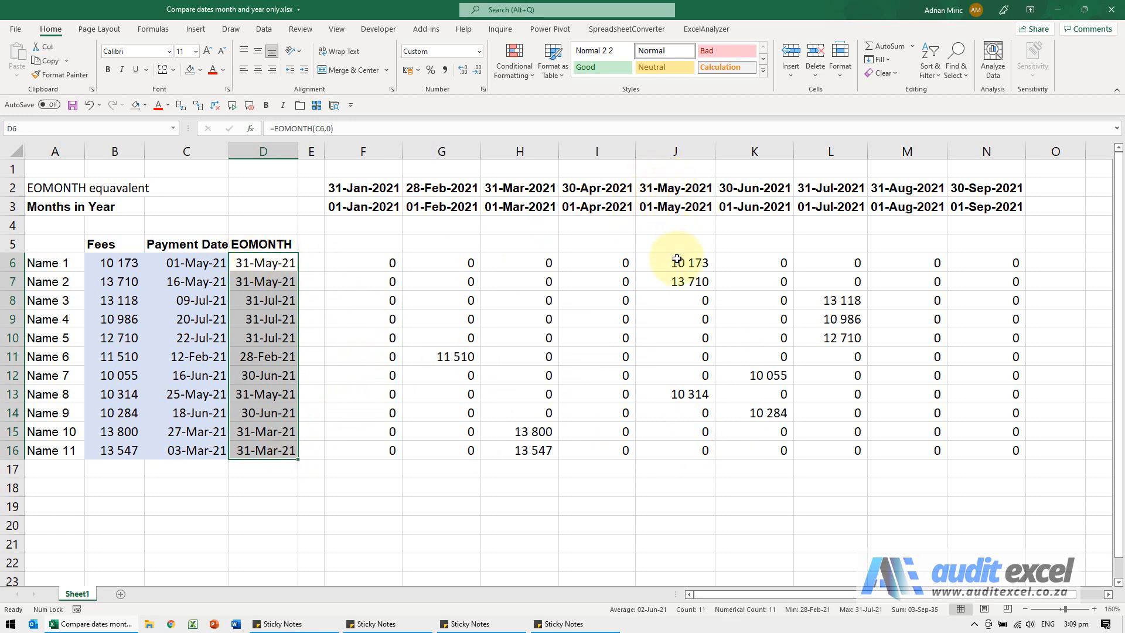
{"action": "left_click", "coordinate": [674, 262]}
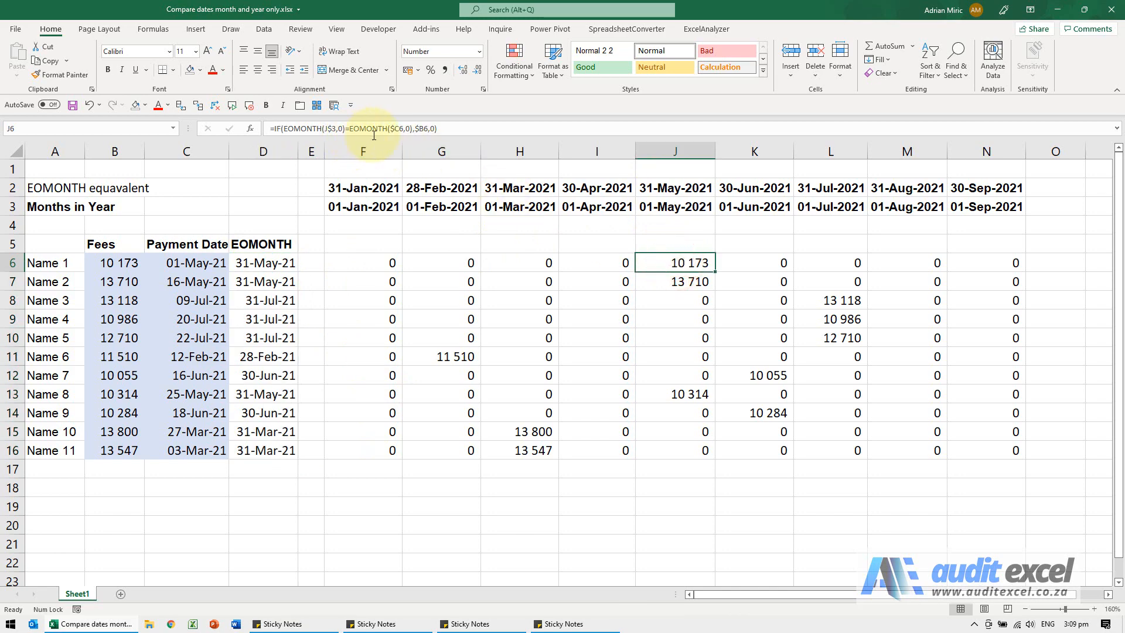